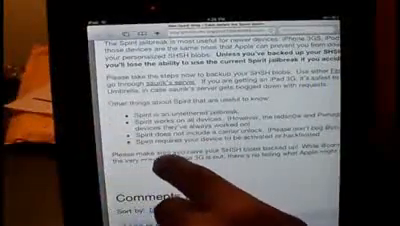
pyautogui.scroll(3)
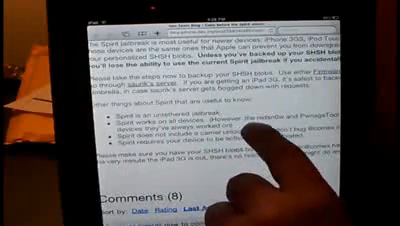